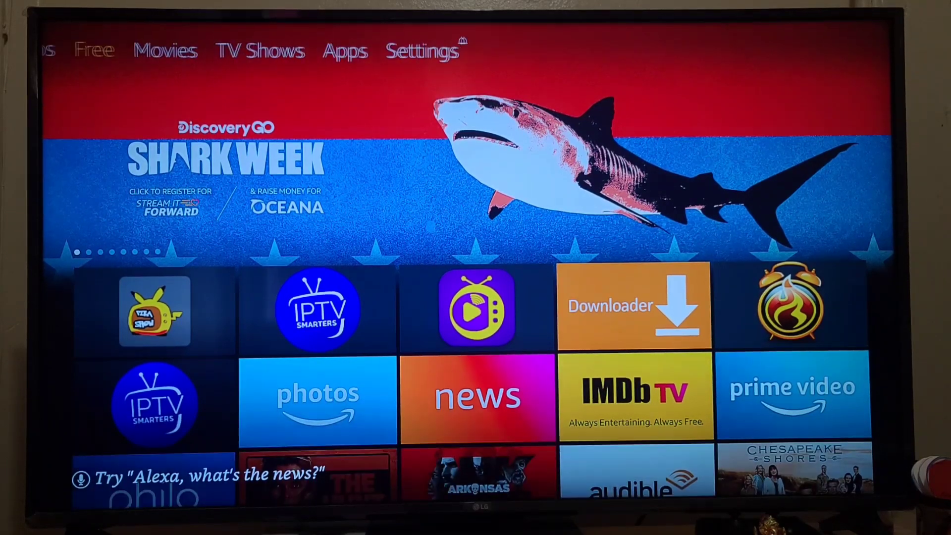
- Select Settings in the Home screen's top menu
{"action": "left_click", "coordinate": [424, 51]}
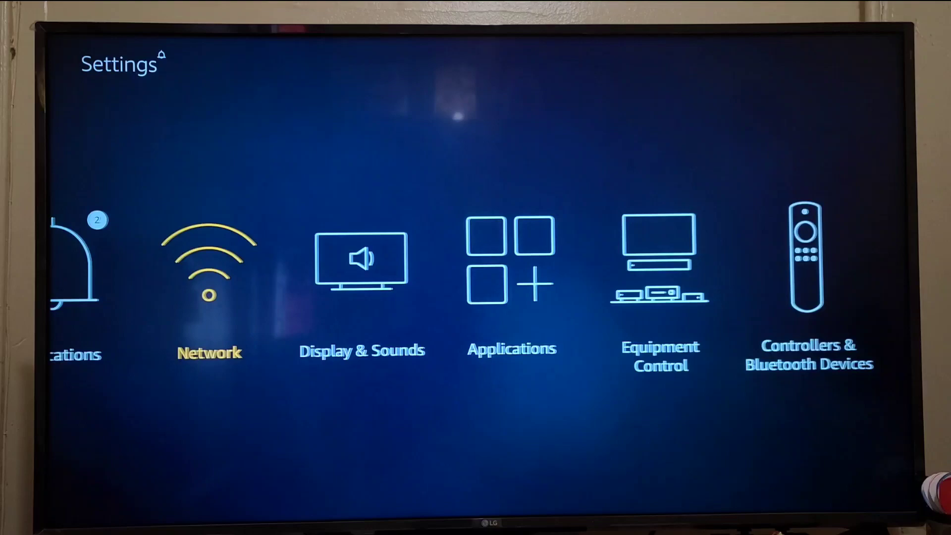
- Scroll right past Network, Applications and Preferences to reach My Fire TV
{"action": "scroll", "scroll_direction": "right", "scroll_amount": 3}
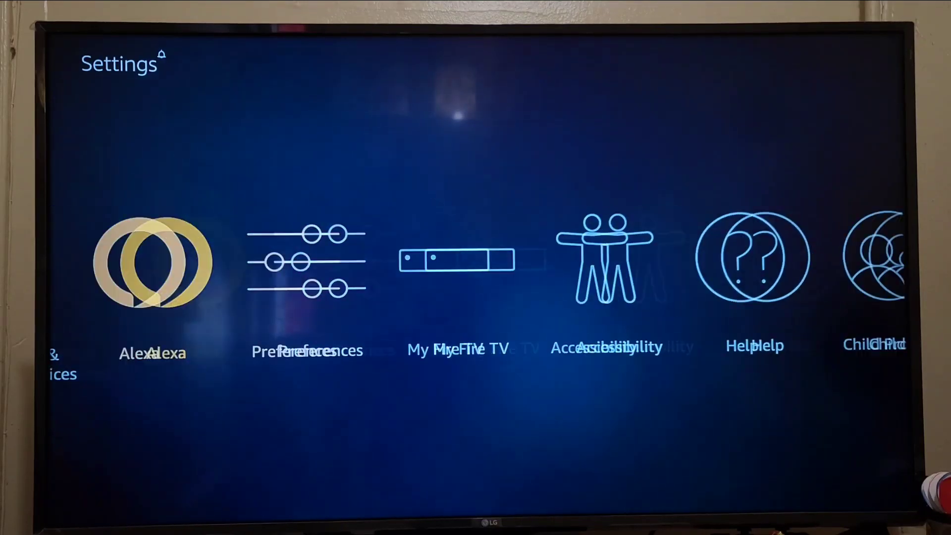
{"action": "scroll", "scroll_direction": "right", "scroll_amount": 3}
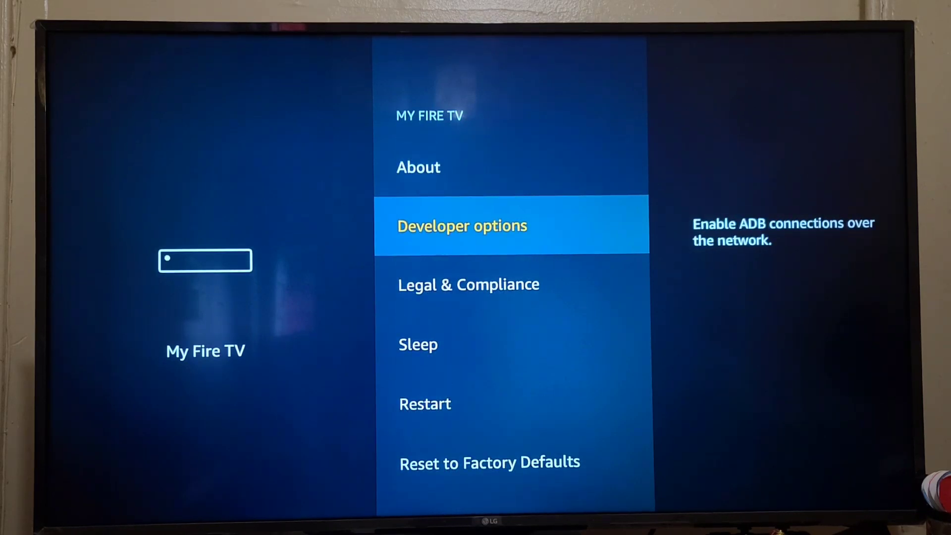
- Open About and move down to Install Update to see the available system update
{"action": "key", "text": "up"}
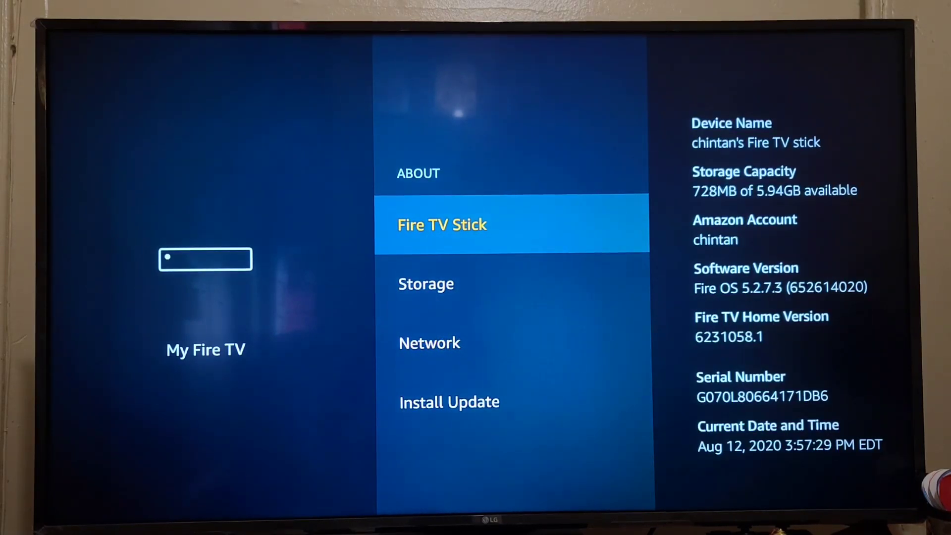
{"action": "key", "text": "Down"}
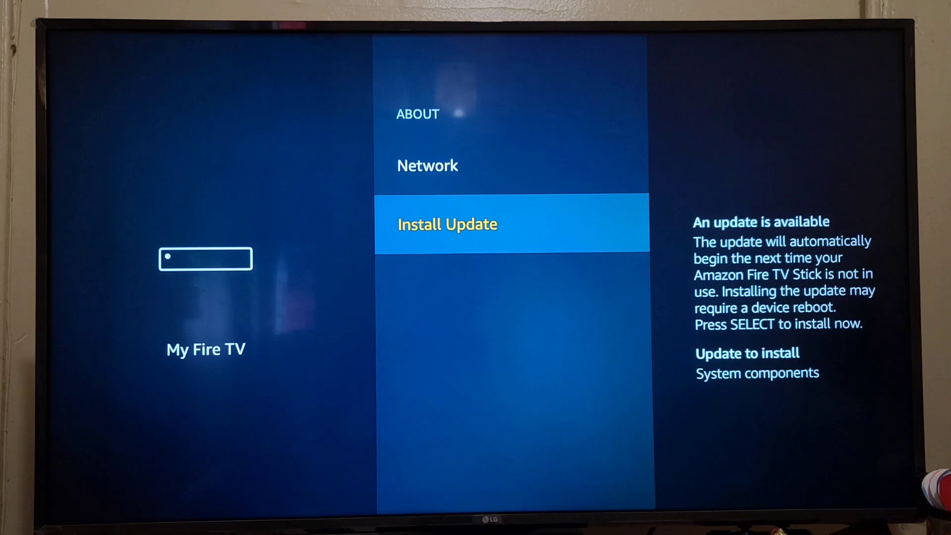